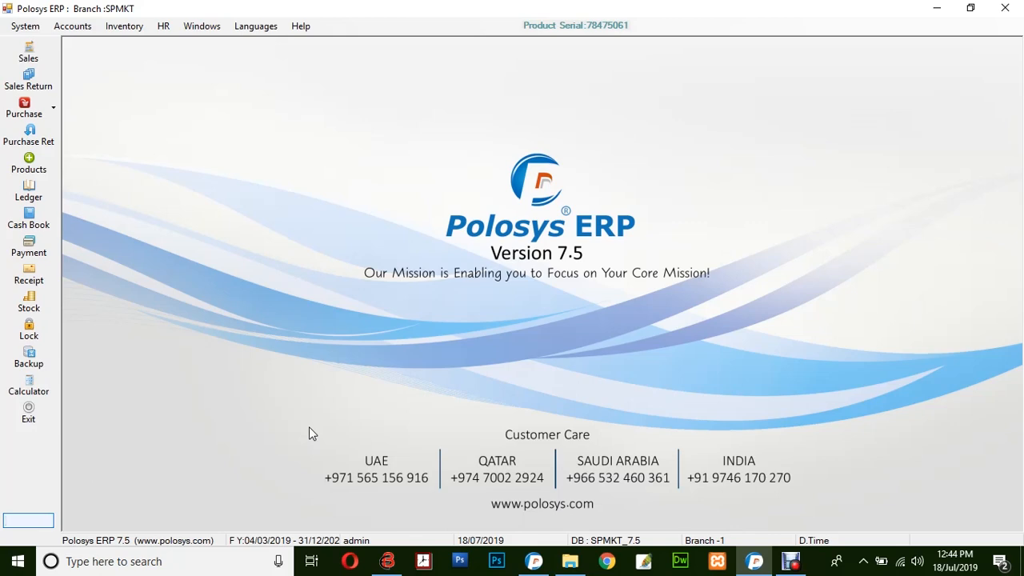
Open the Purchase Register report from Inventory > Reports > Purchase
click(124, 25)
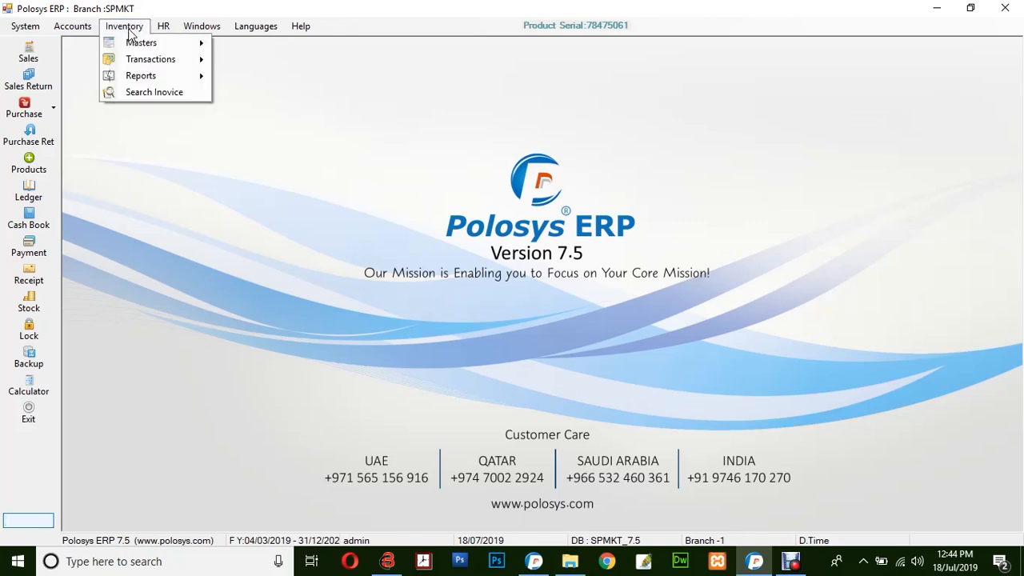
click(256, 110)
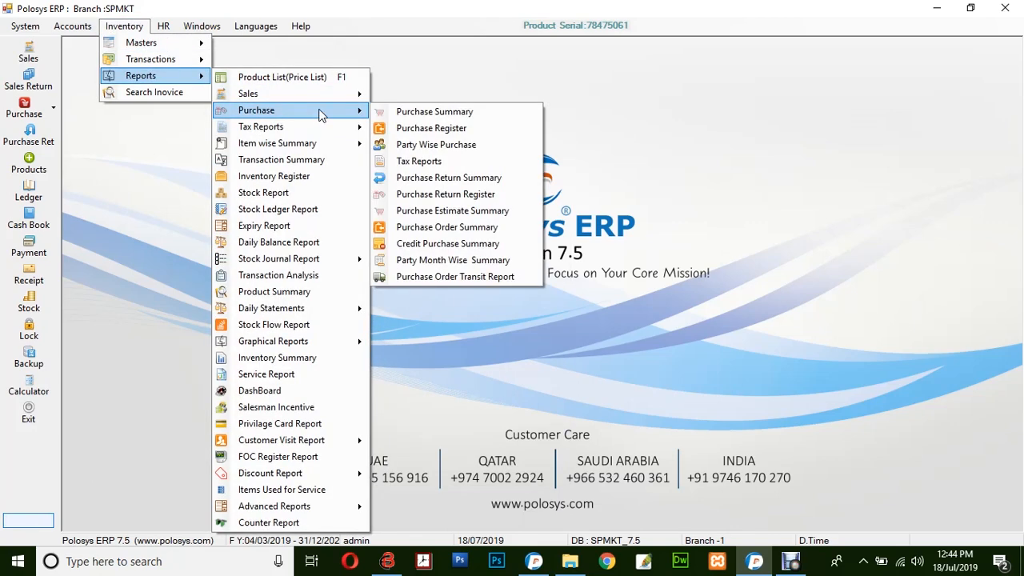
click(430, 128)
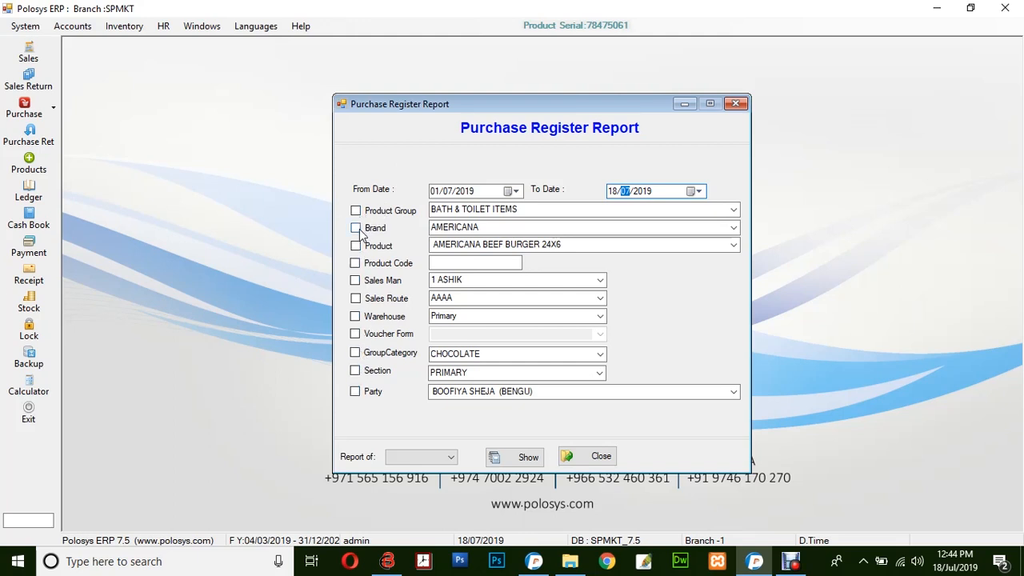
Enable the Brand filter with PEPSI, keeping dates 01/07/2019 to 18/07/2019
click(355, 227)
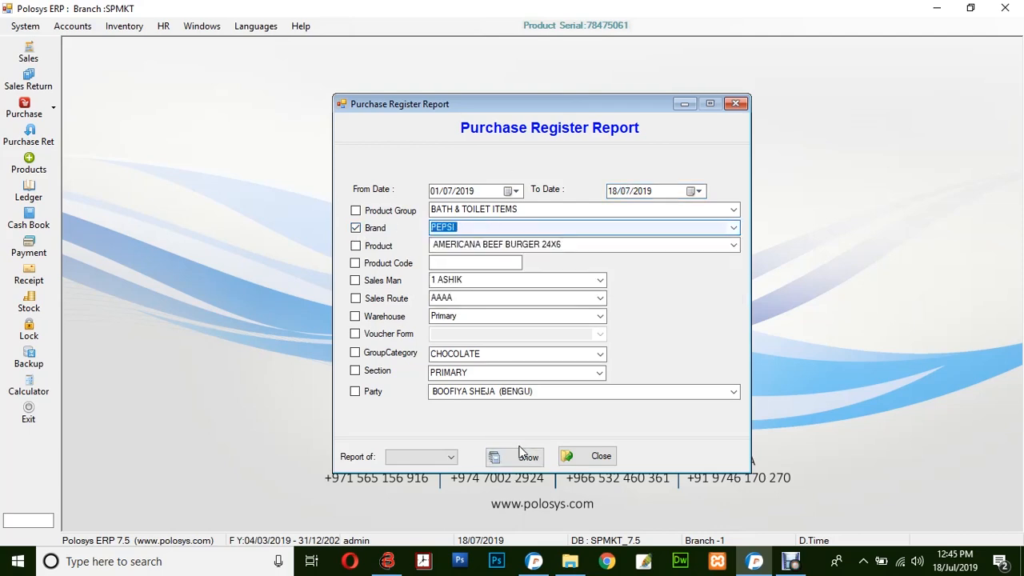
Show the grid of eight PEPSI purchases totalling 140 units and 6,887.42 net
click(512, 456)
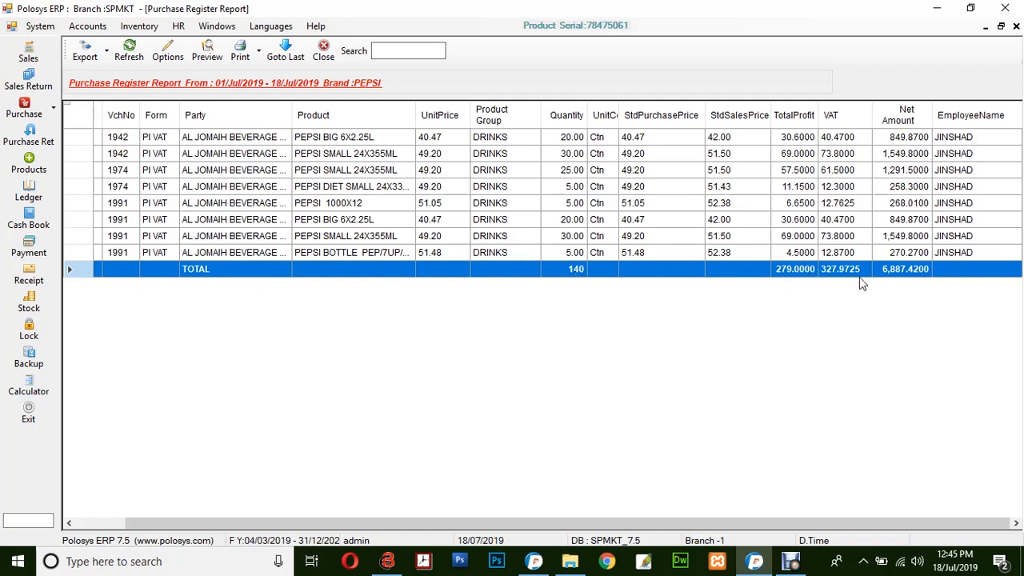
mouse_move(236, 170)
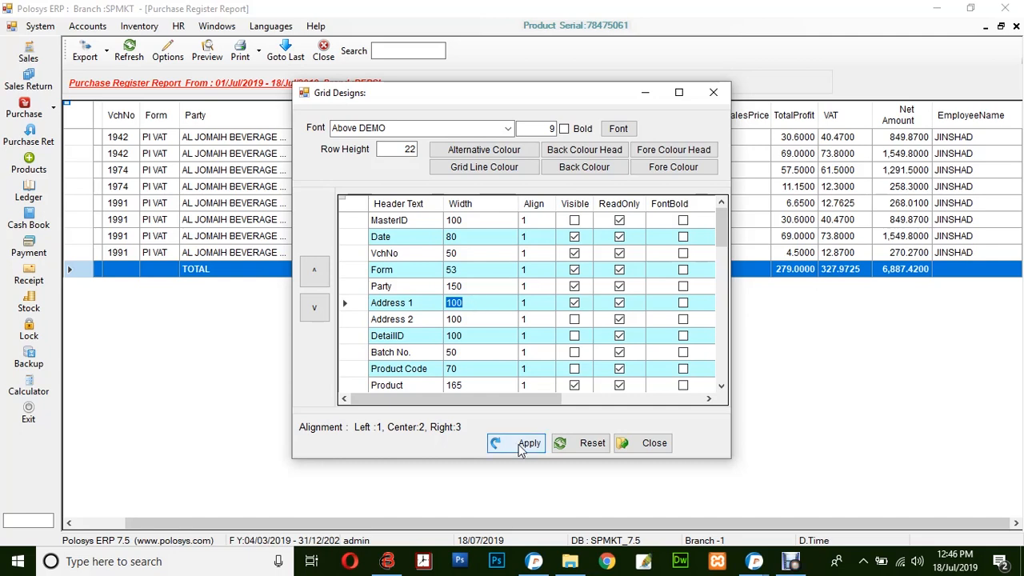
Apply the edited Grid Designs column layout to the purchase register grid
click(654, 443)
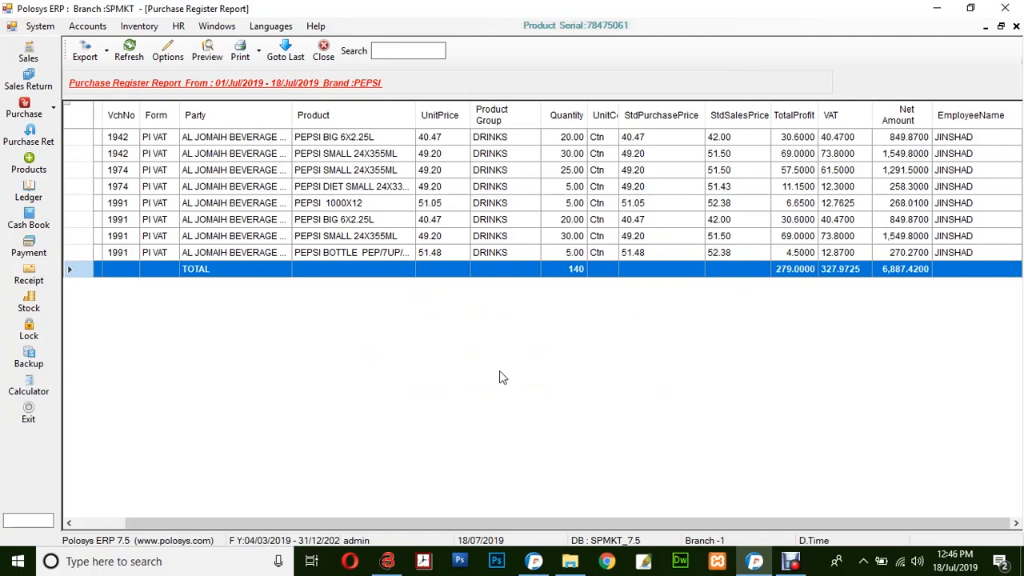
mouse_move(496, 377)
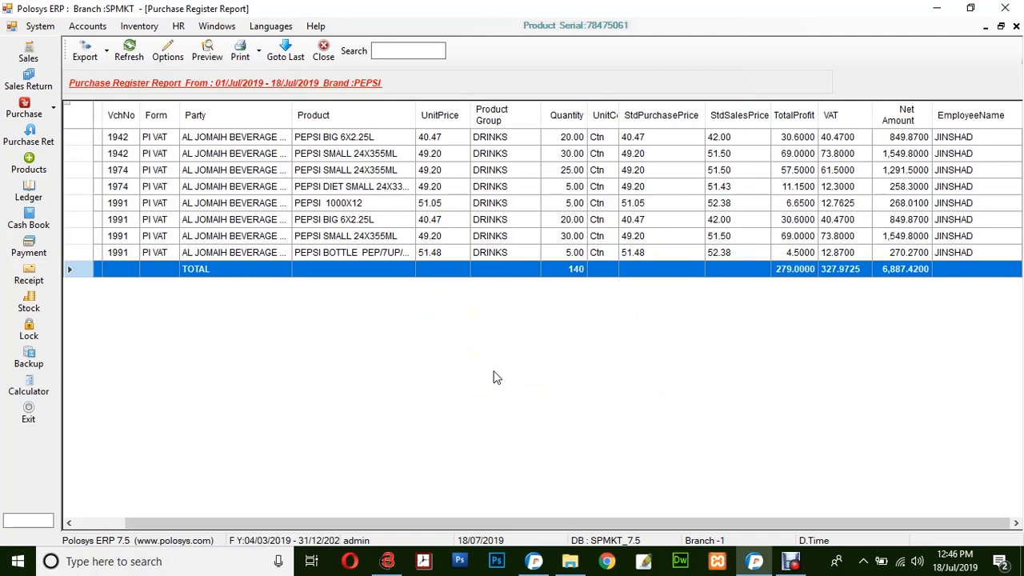